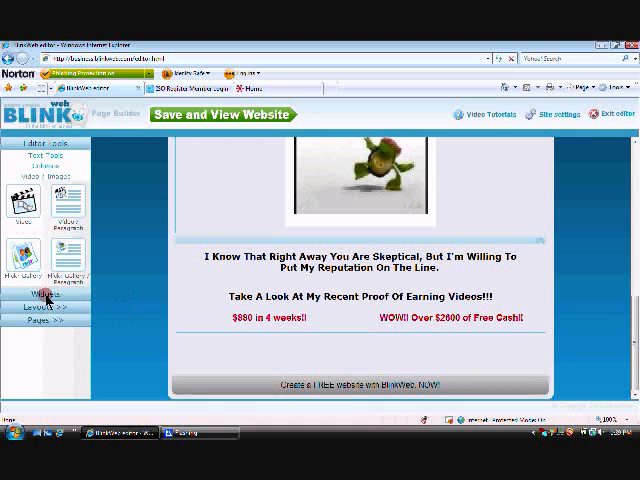
- Add a Custom HTML widget below the two earnings-proof links and start editing it
click(40, 294)
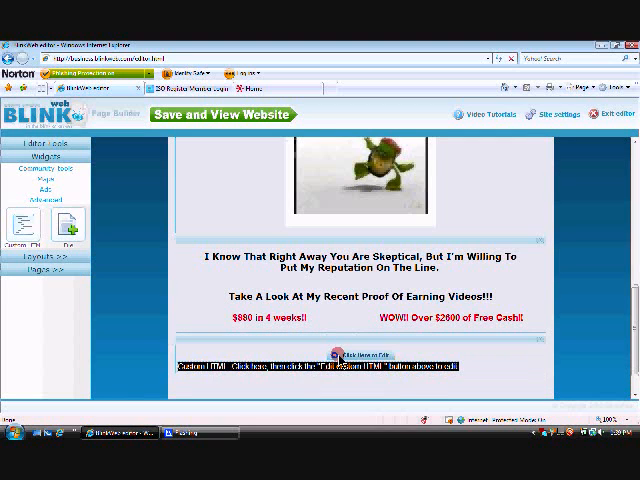
click(355, 354)
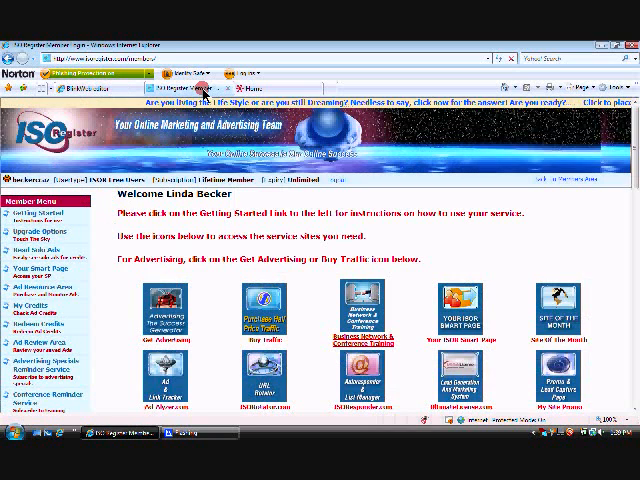
mouse_move(330, 232)
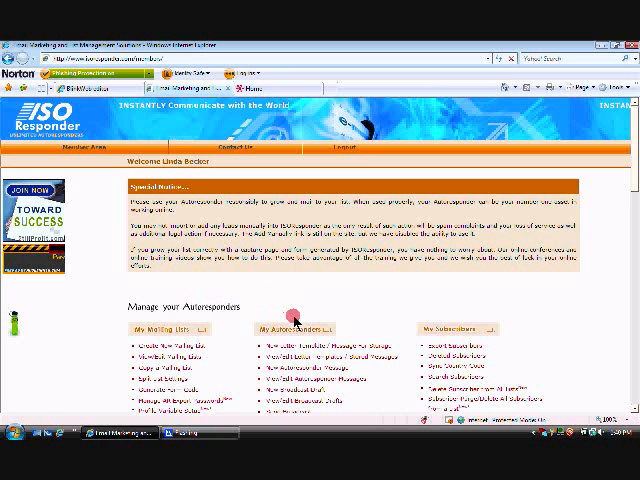
mouse_move(395, 306)
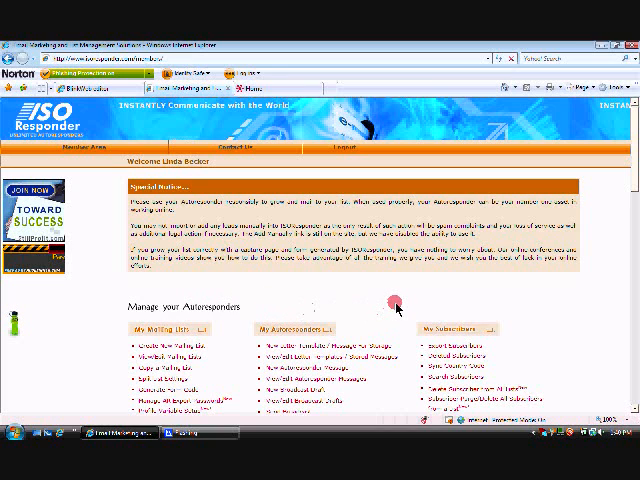
mouse_move(504, 315)
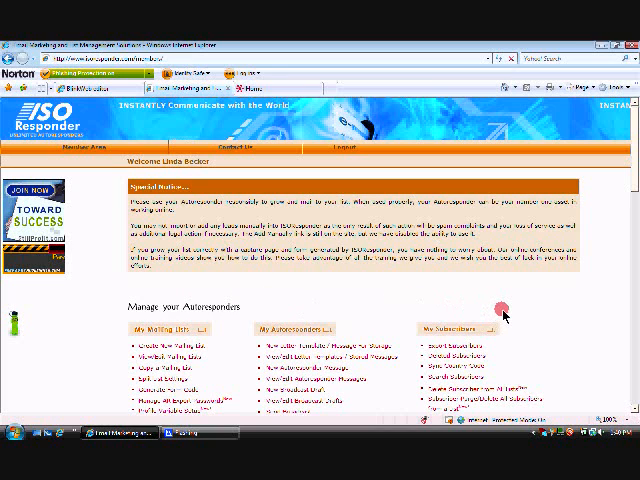
mouse_move(255, 300)
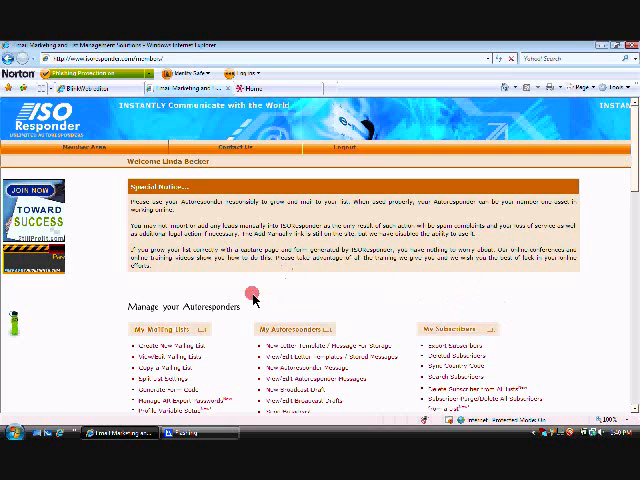
mouse_move(456, 362)
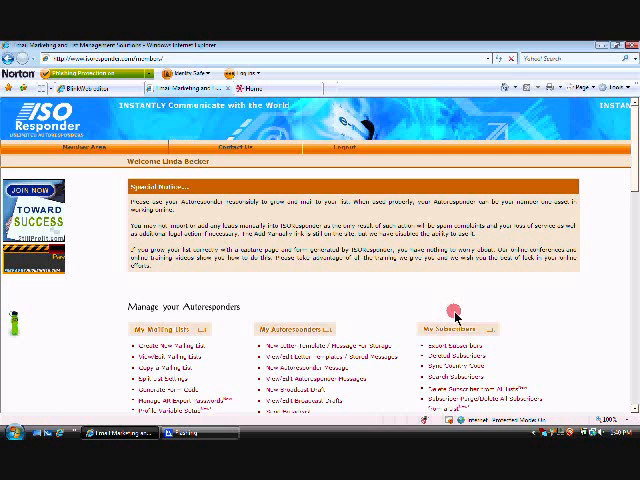
mouse_move(283, 307)
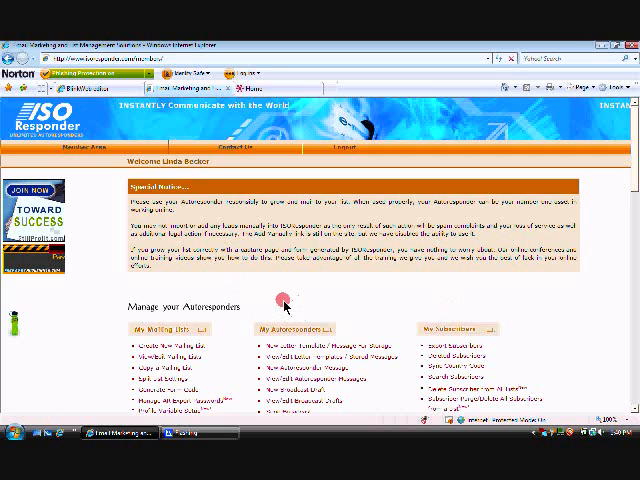
mouse_move(293, 307)
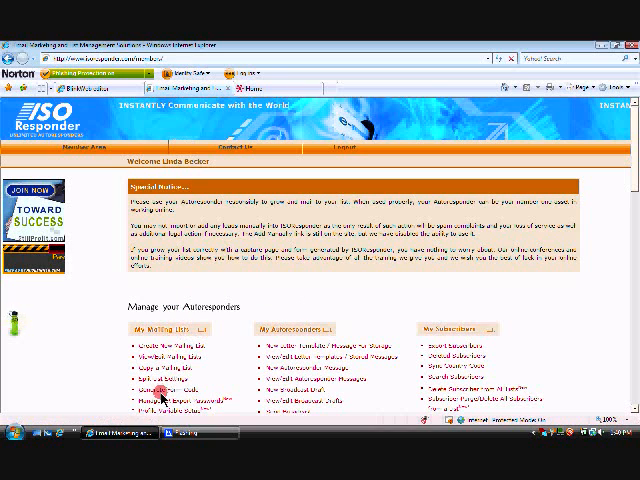
mouse_move(160, 392)
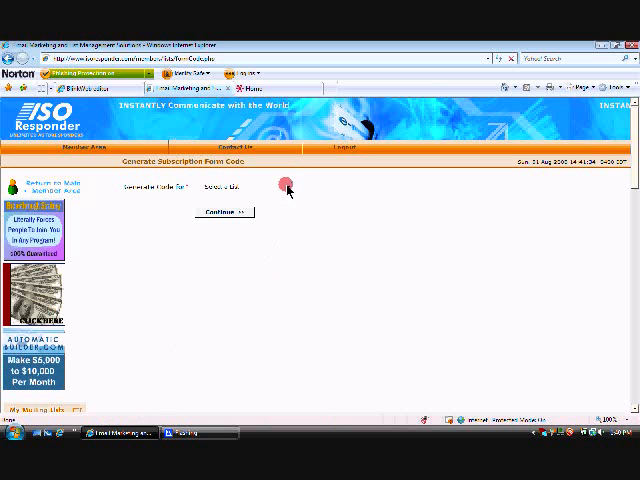
- Build the Zero2Riches form with Email, First Name, Last Name and Phone, all mandatory
click(240, 187)
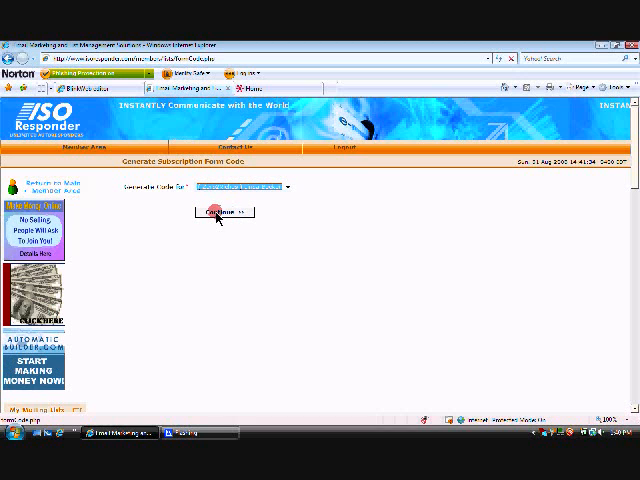
click(225, 212)
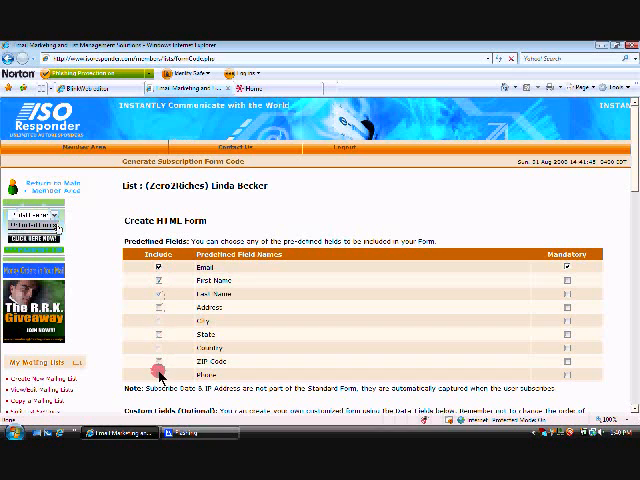
click(566, 284)
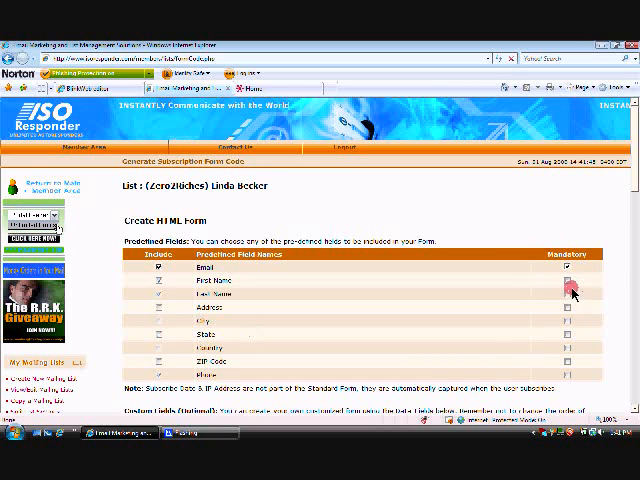
click(566, 285)
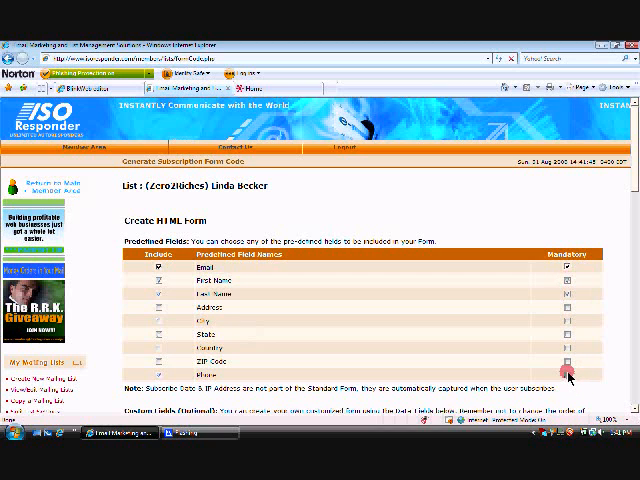
scroll(down, 3)
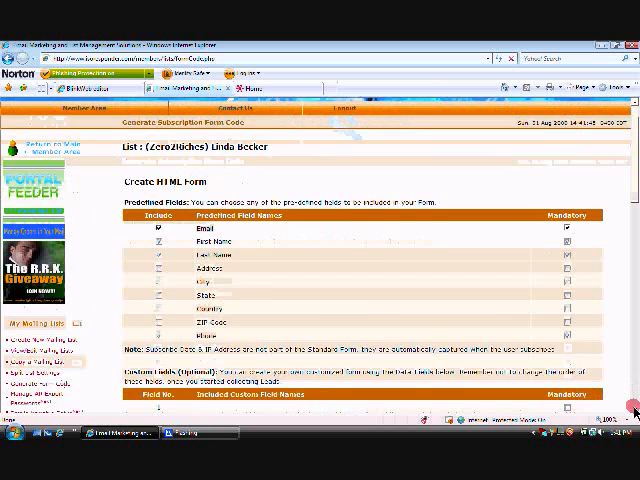
scroll(down, 3)
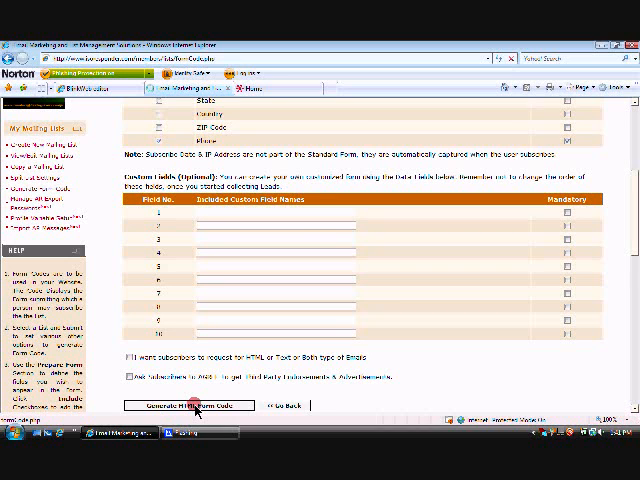
- Generate the subscription form's HTML code, select all of it and copy it
click(186, 405)
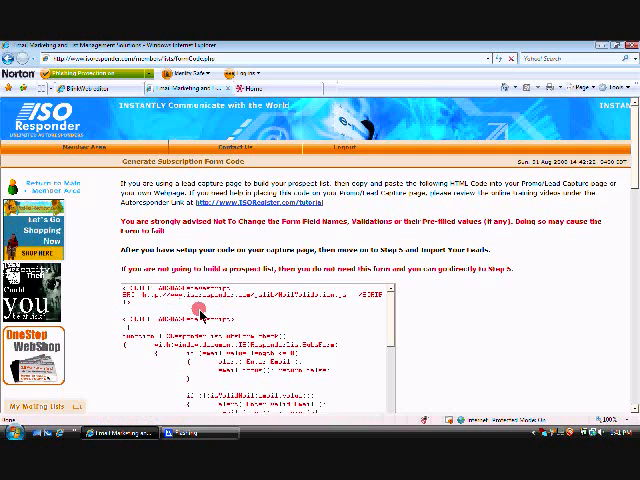
right_click(201, 310)
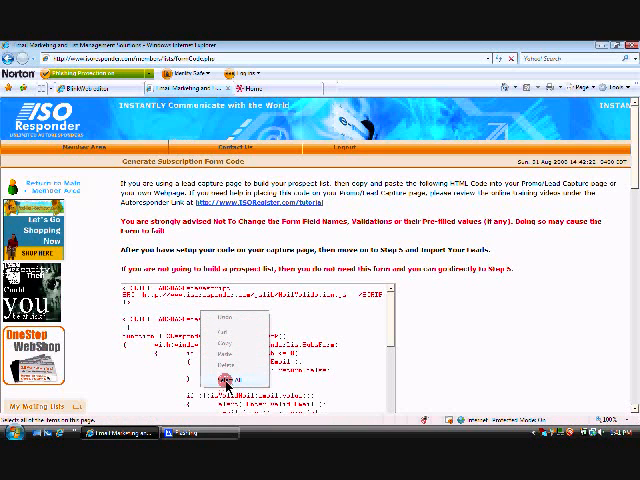
click(223, 377)
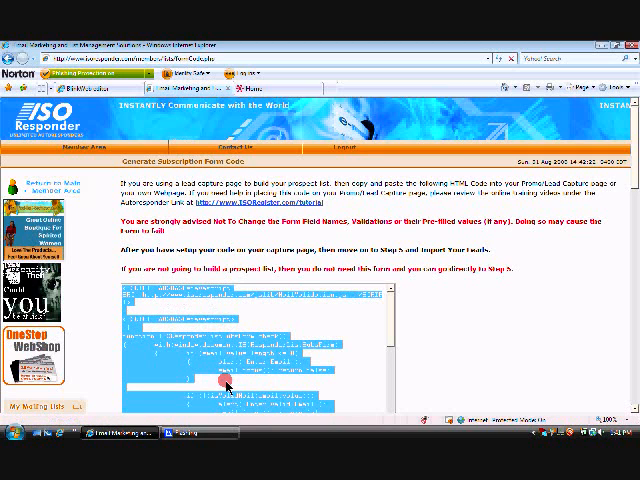
right_click(221, 384)
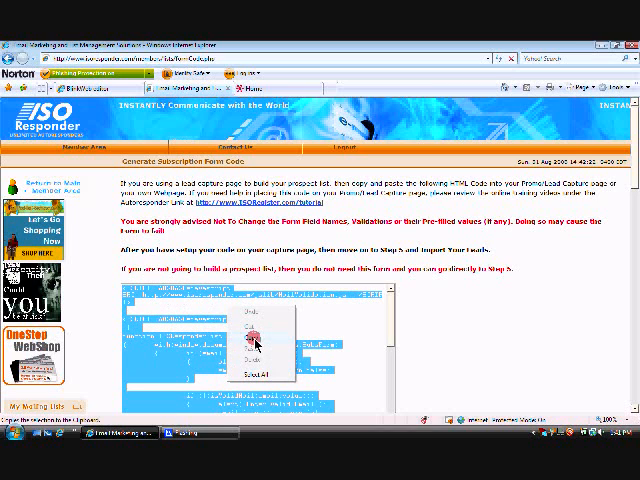
click(245, 384)
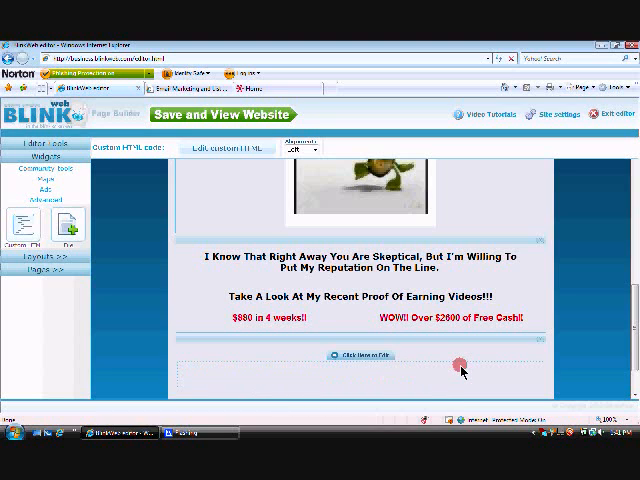
- Paste the form code into the Custom HTML block and check the Subscribe form
right_click(462, 372)
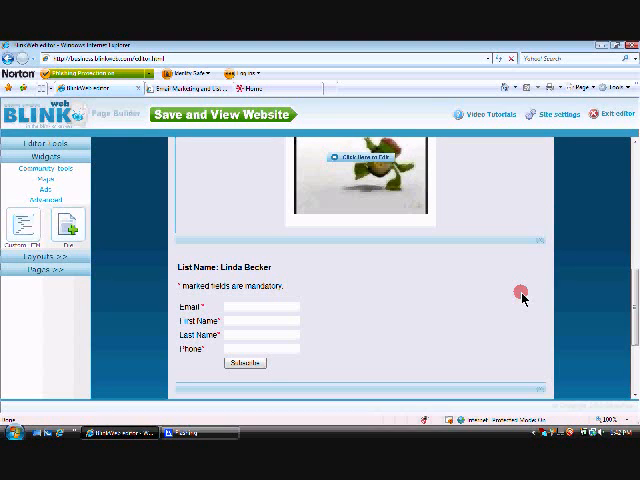
mouse_move(418, 361)
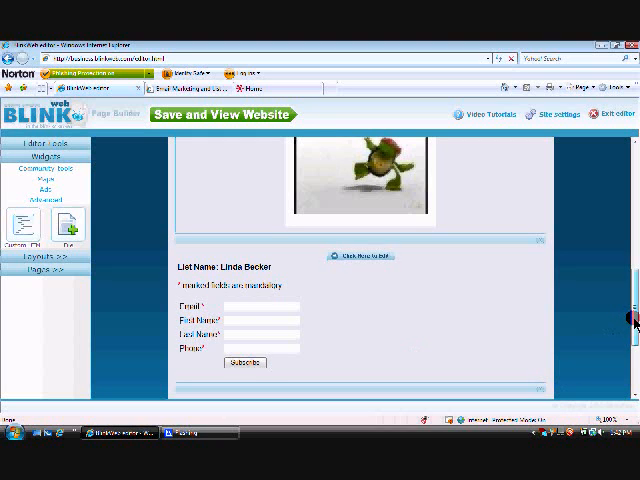
scroll(down, 3)
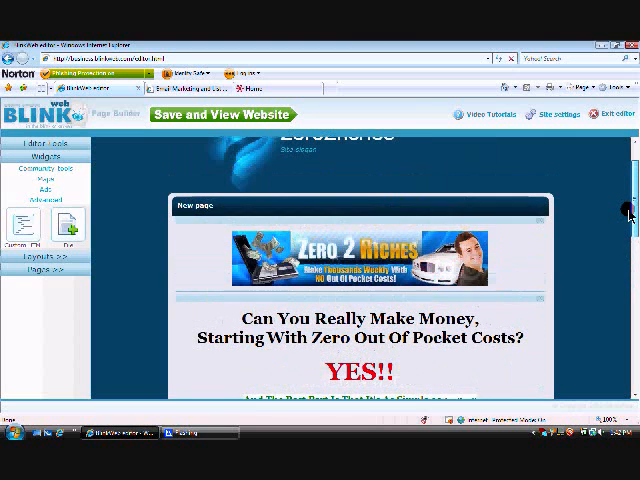
scroll(down, 3)
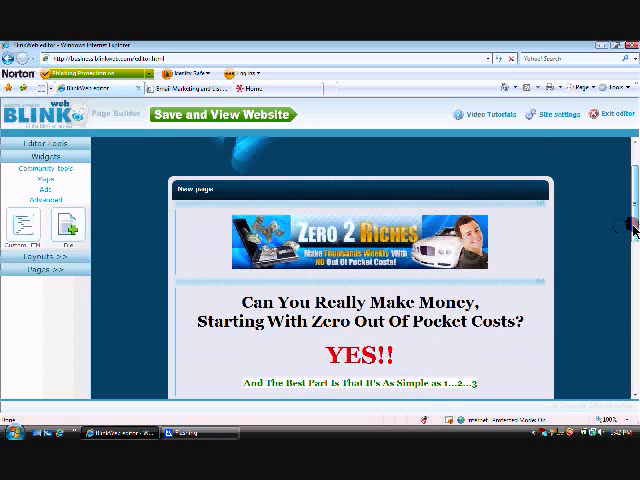
scroll(down, 3)
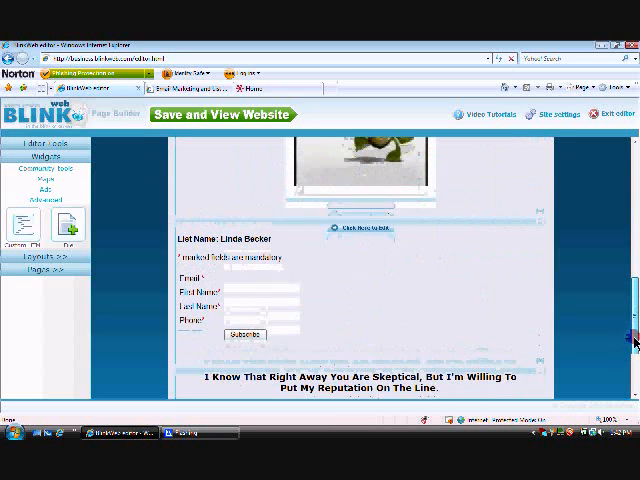
scroll(down, 3)
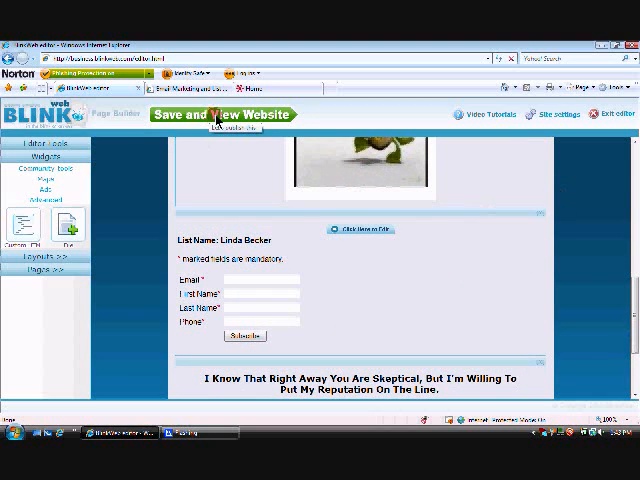
- Save the site and publish it to a free blinkweb.com subdomain
click(214, 114)
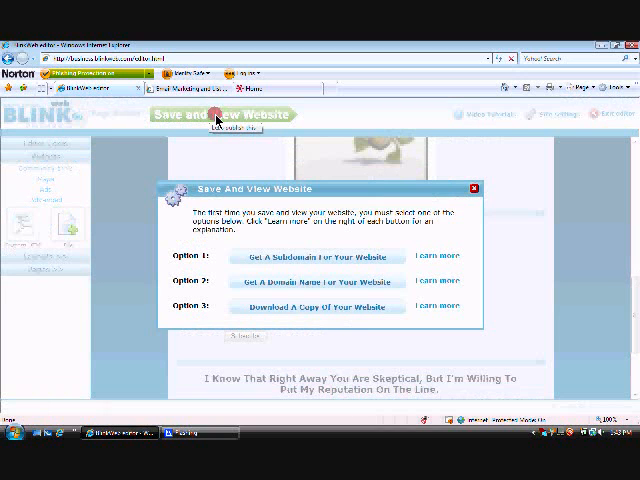
mouse_move(258, 247)
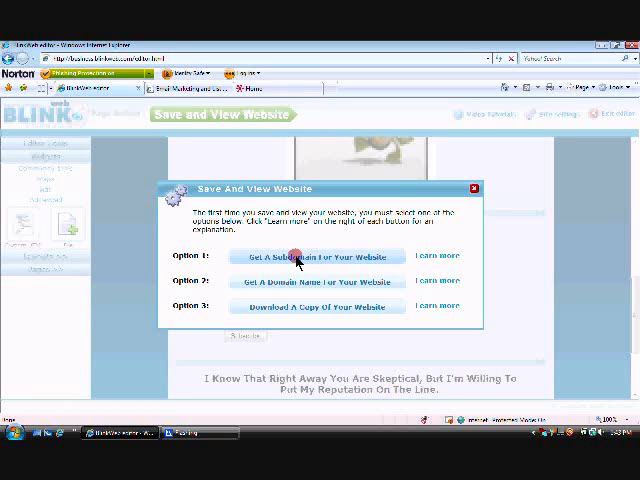
click(300, 256)
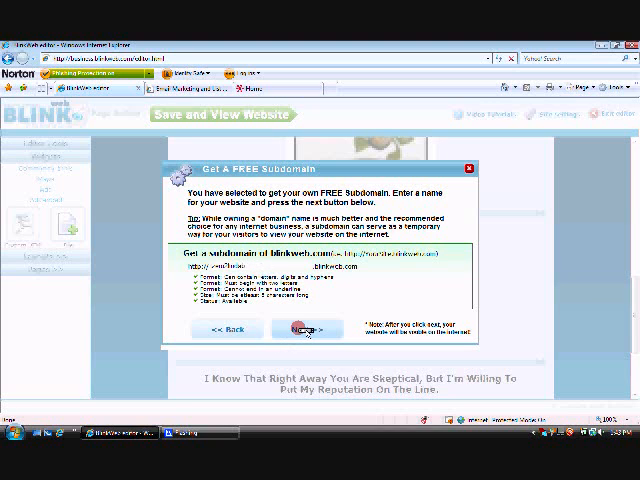
click(302, 329)
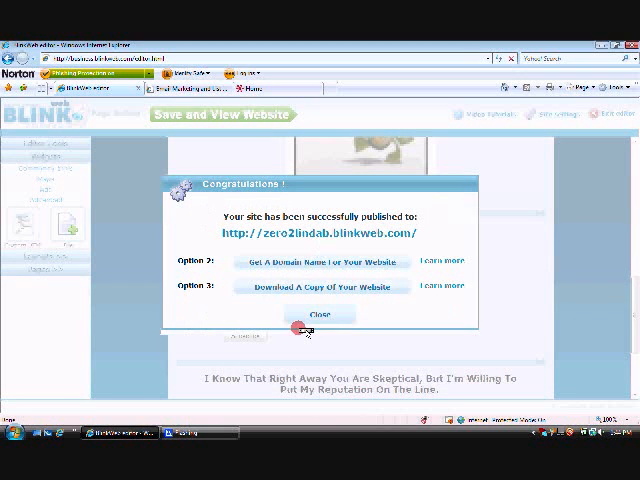
mouse_move(304, 233)
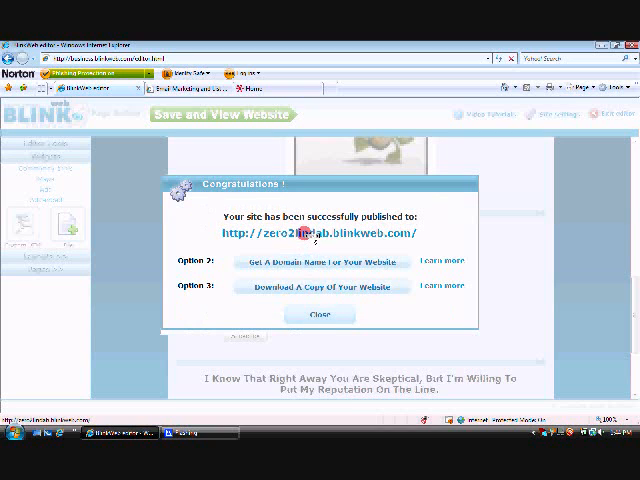
double_click(315, 233)
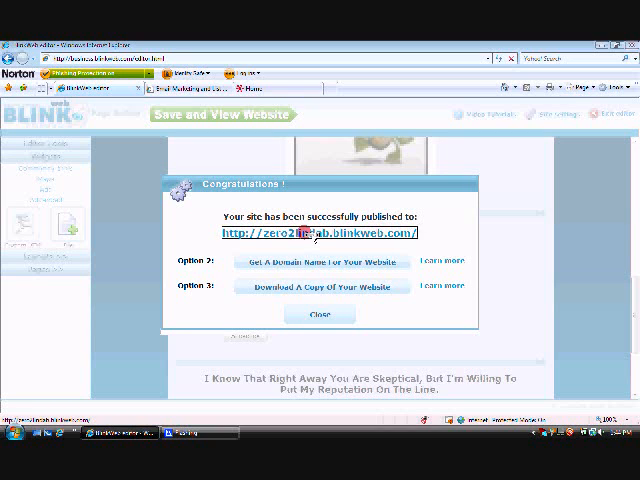
click(318, 234)
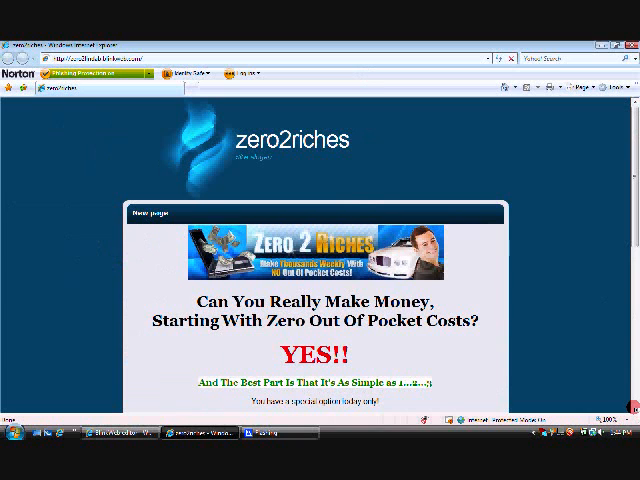
- Scroll the live zero2riches site to review the video and embedded opt-in form
scroll(down, 3)
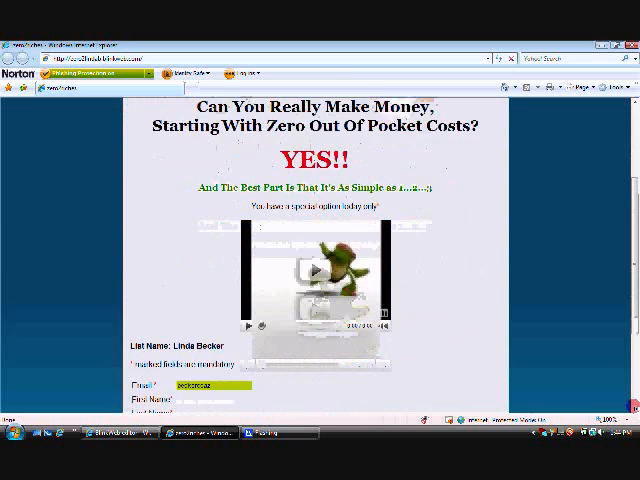
scroll(down, 3)
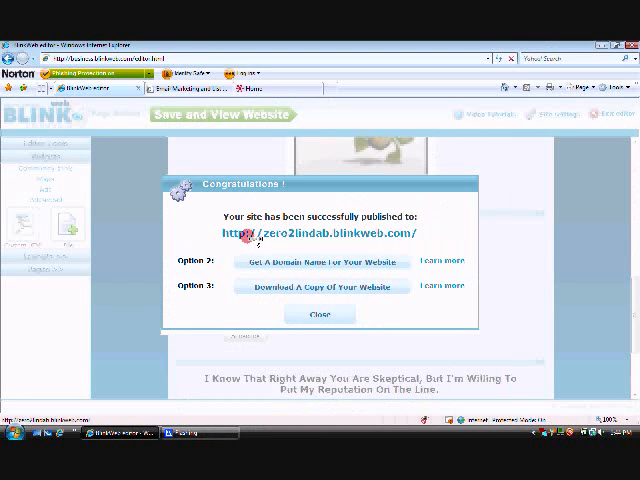
mouse_move(300, 247)
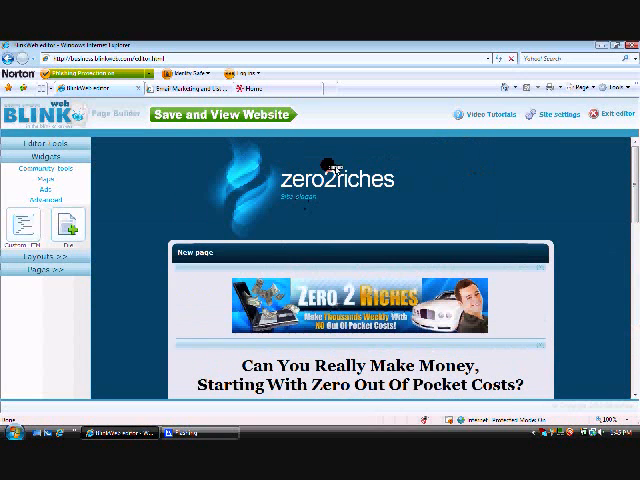
mouse_move(322, 188)
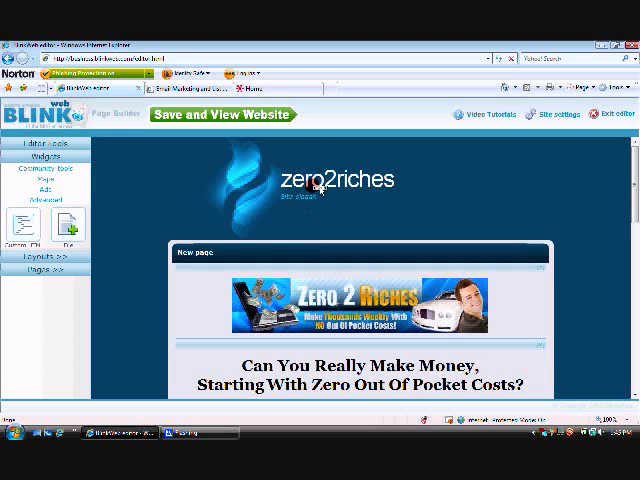
- Open BlinkWeb's site settings with the site URL, title and slogan fields
click(555, 114)
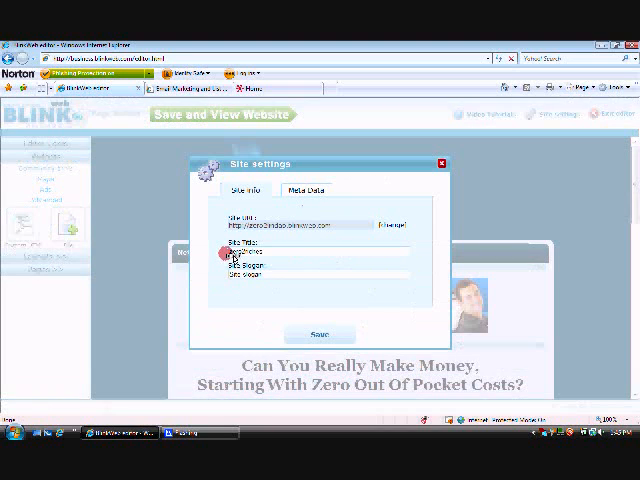